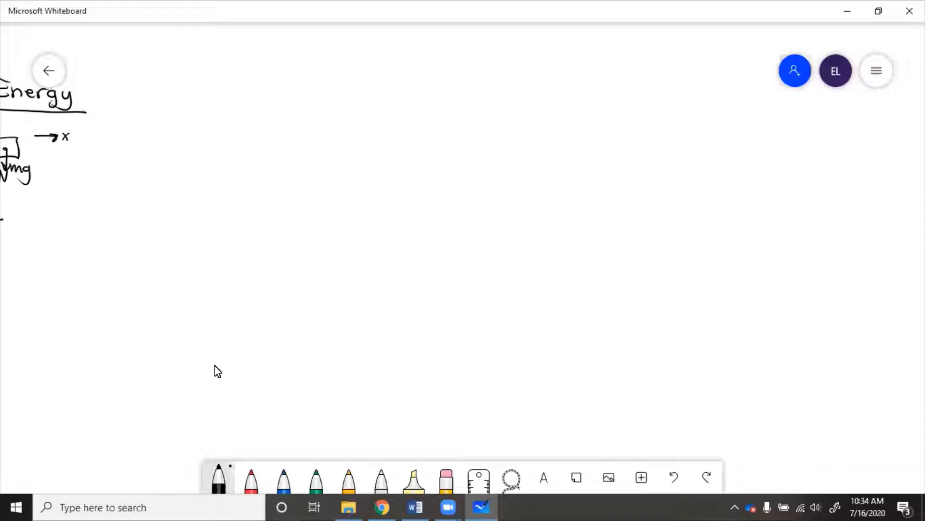
Draw the ground line and red balls at the starting height and at ground level
{"action": "left_click_drag", "start_coordinate": [160, 145], "coordinate": [250, 144]}
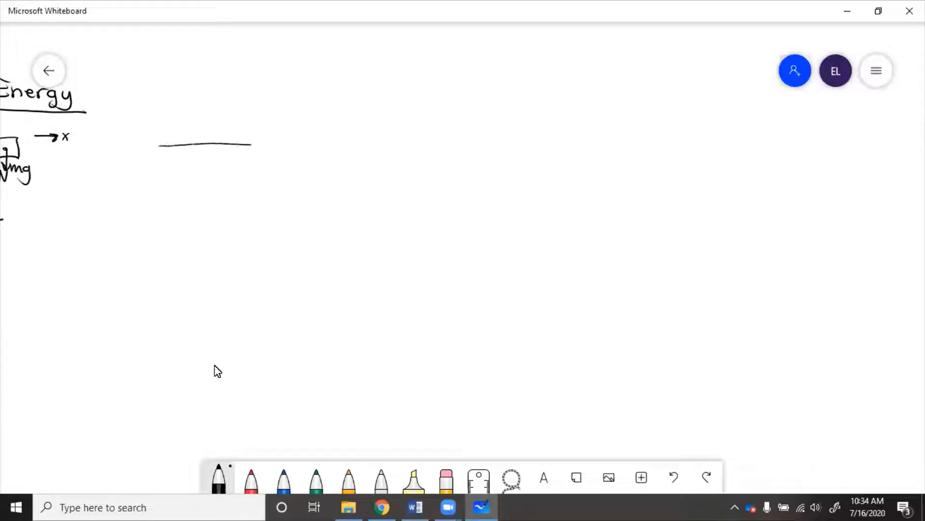
{"action": "left_click", "coordinate": [253, 486]}
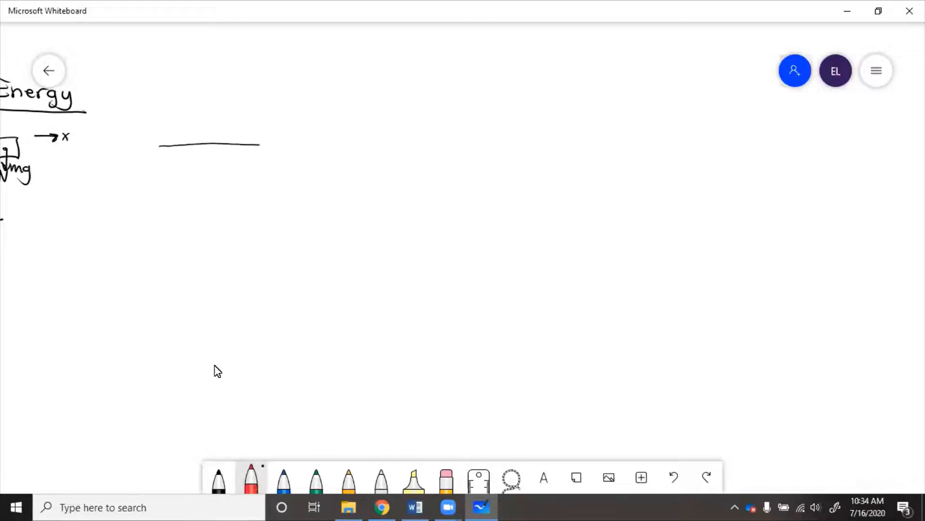
{"action": "left_click_drag", "start_coordinate": [206, 85], "coordinate": [218, 82]}
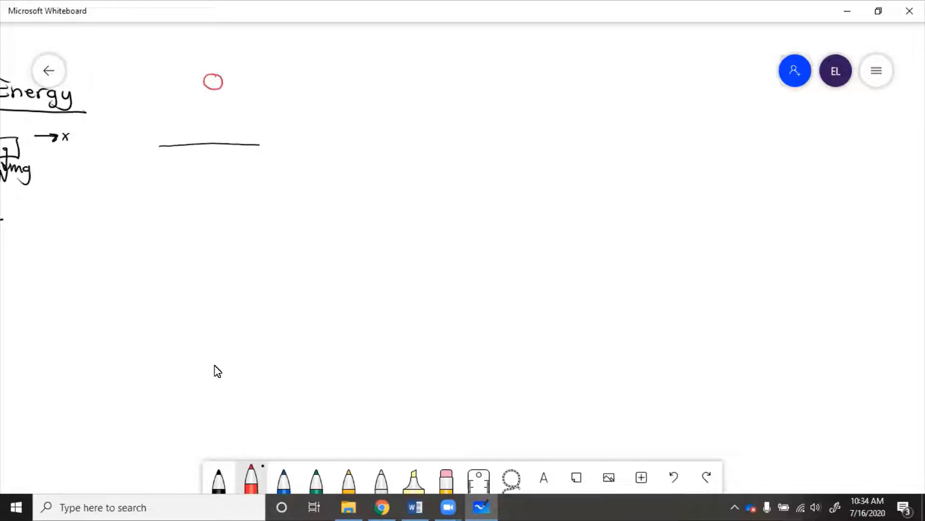
{"action": "left_click_drag", "start_coordinate": [218, 126], "coordinate": [210, 139]}
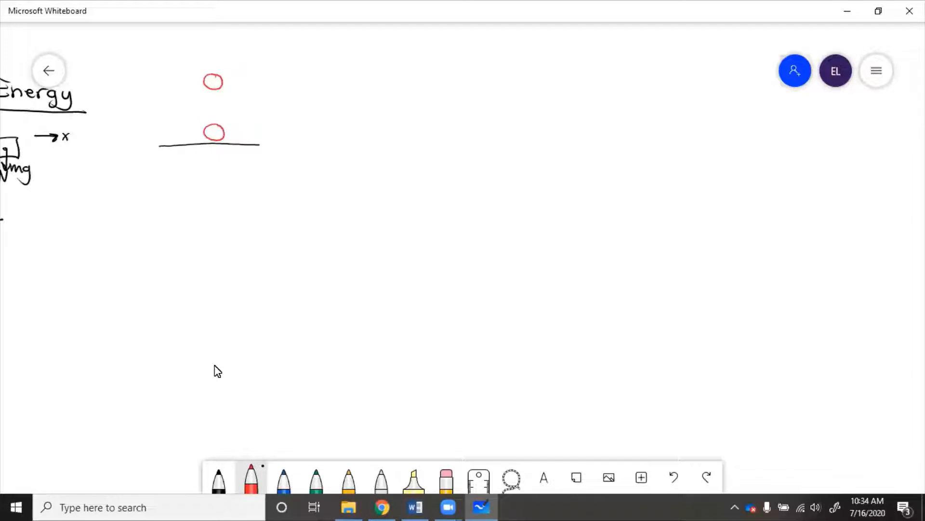
Mark height h, label positions 1 and 2, and write 'Given: m, h' in black
{"action": "left_click_drag", "start_coordinate": [166, 77], "coordinate": [177, 112]}
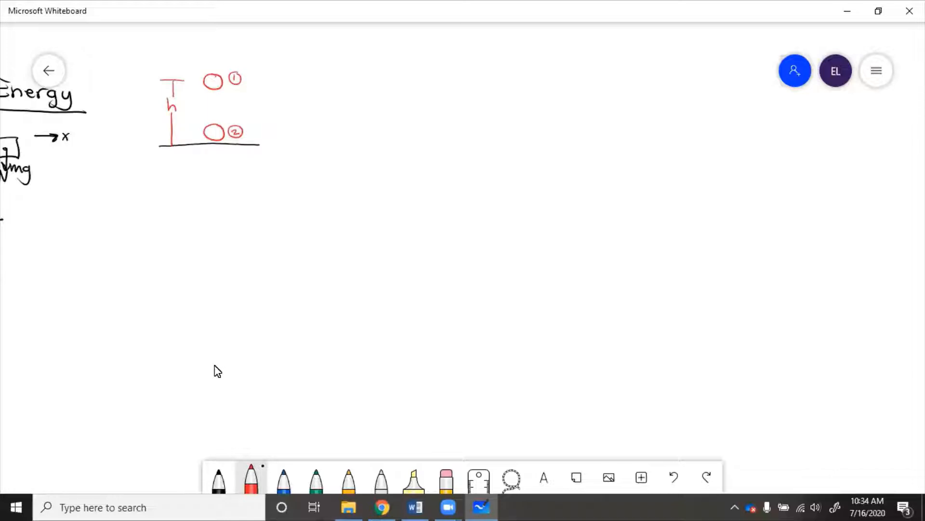
{"action": "left_click", "coordinate": [222, 484]}
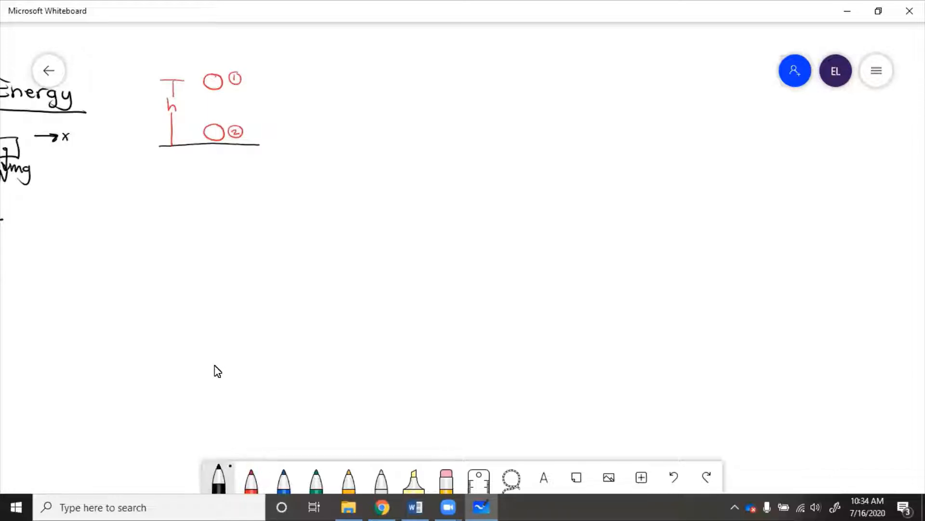
{"action": "left_click_drag", "start_coordinate": [295, 68], "coordinate": [316, 89]}
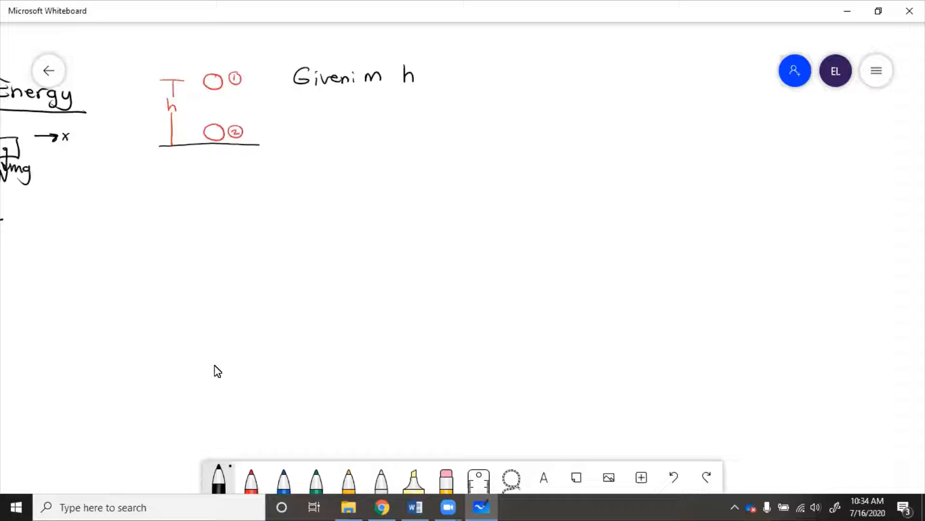
Write 'Find: V2' and draw the free body diagram circle with mg below the sketch
{"action": "left_click_drag", "start_coordinate": [292, 109], "coordinate": [336, 109]}
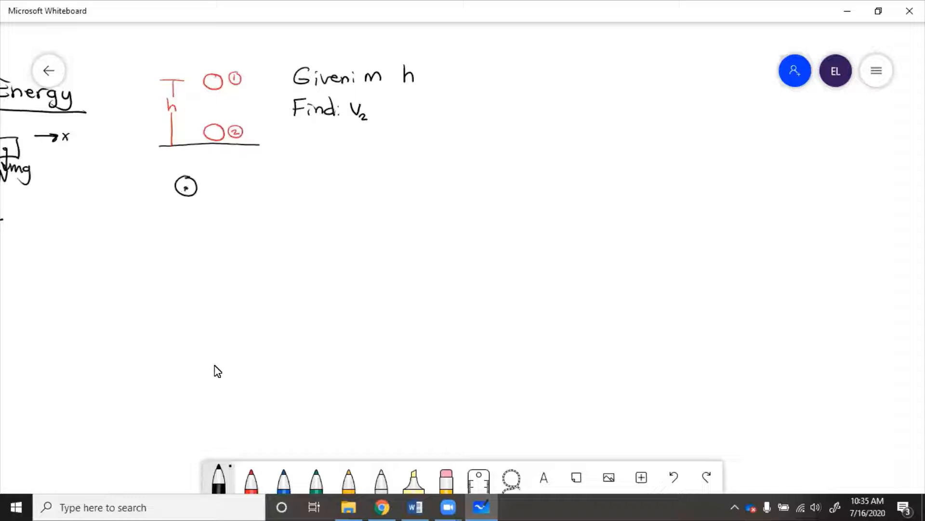
{"action": "left_click_drag", "start_coordinate": [186, 189], "coordinate": [186, 215]}
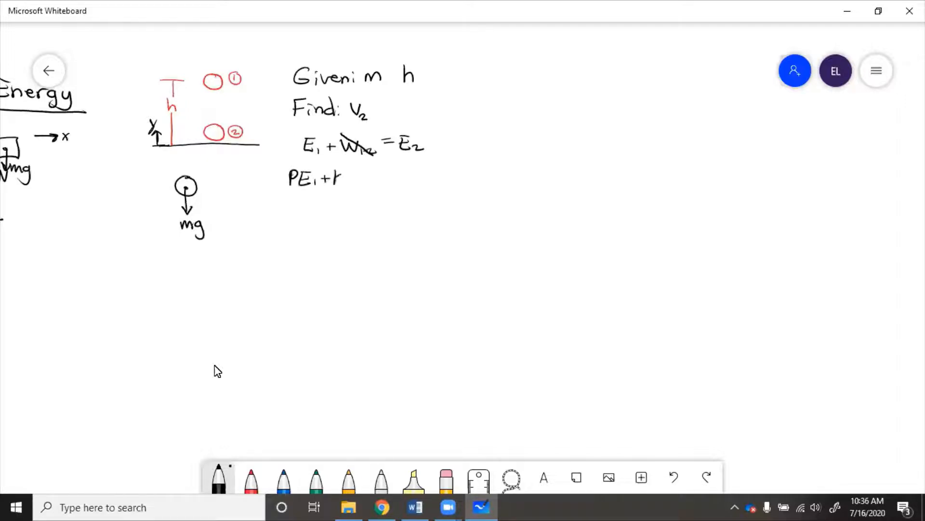
Expand the energy equation into PE1 + KE1 = PE2 + KE2
{"action": "left_click_drag", "start_coordinate": [337, 177], "coordinate": [378, 177]}
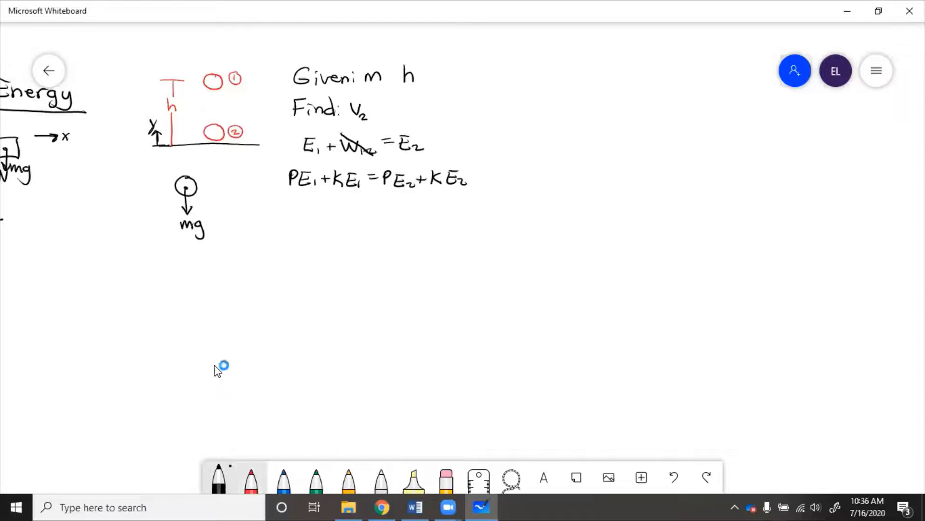
Cross out KE1 and PE2 in red, leaving mgh = ½mv², then pick blue ink
{"action": "left_click", "coordinate": [253, 483]}
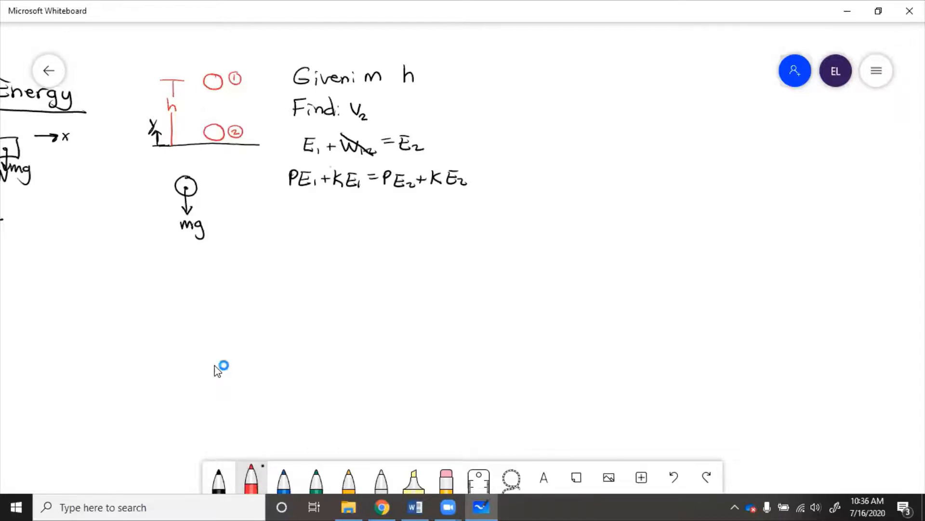
{"action": "left_click_drag", "start_coordinate": [331, 183], "coordinate": [360, 172]}
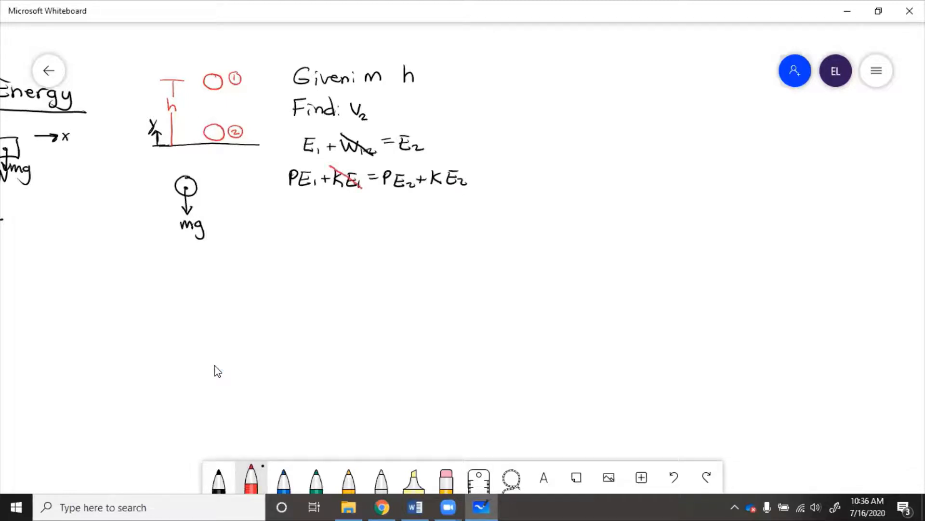
{"action": "left_click_drag", "start_coordinate": [289, 209], "coordinate": [316, 224]}
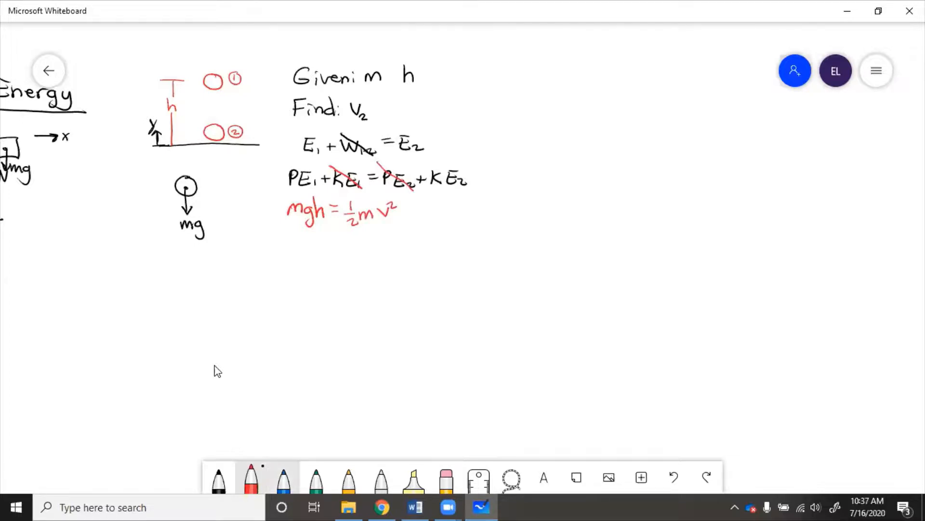
{"action": "left_click", "coordinate": [284, 484]}
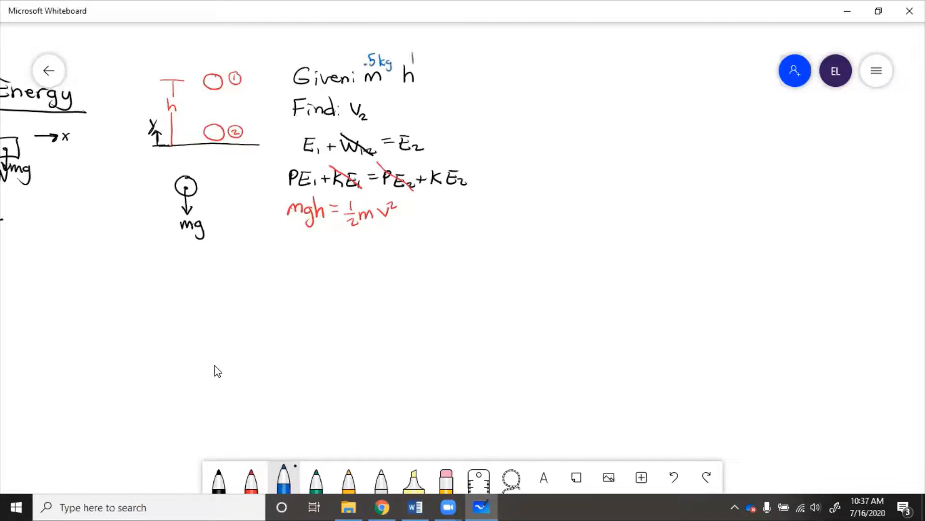
Cancel the masses, write v = √(2(9.81)(1)), and box V2 = 4.43 m/s
{"action": "left_click", "coordinate": [250, 484]}
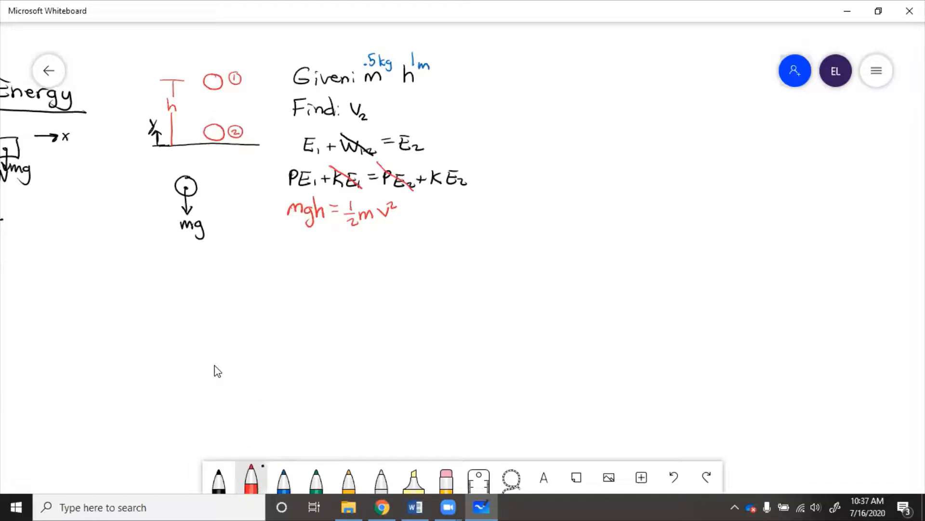
{"action": "left_click", "coordinate": [222, 482]}
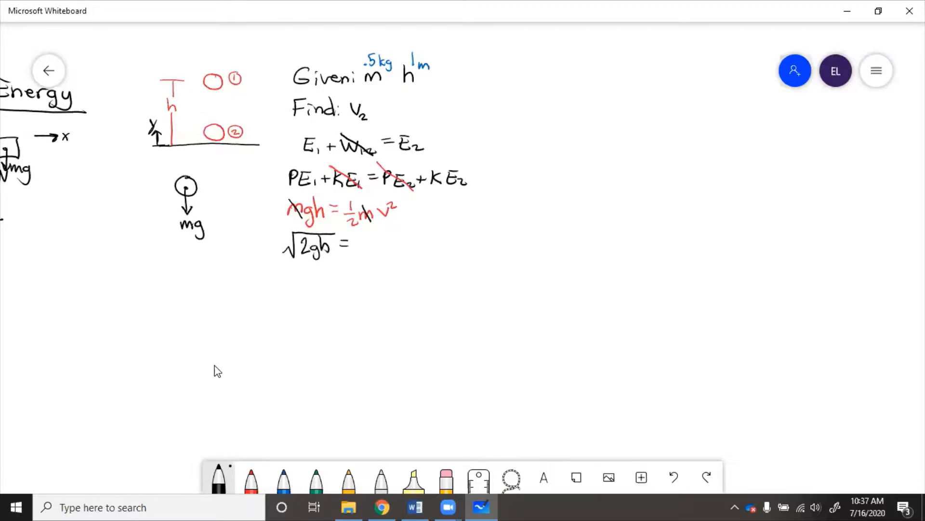
{"action": "type", "text": "v ="}
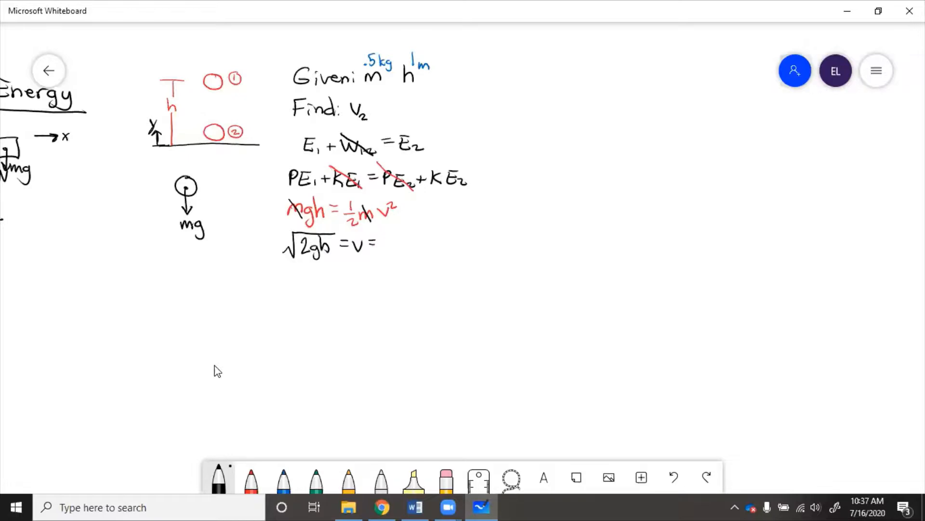
{"action": "left_click_drag", "start_coordinate": [381, 254], "coordinate": [442, 227]}
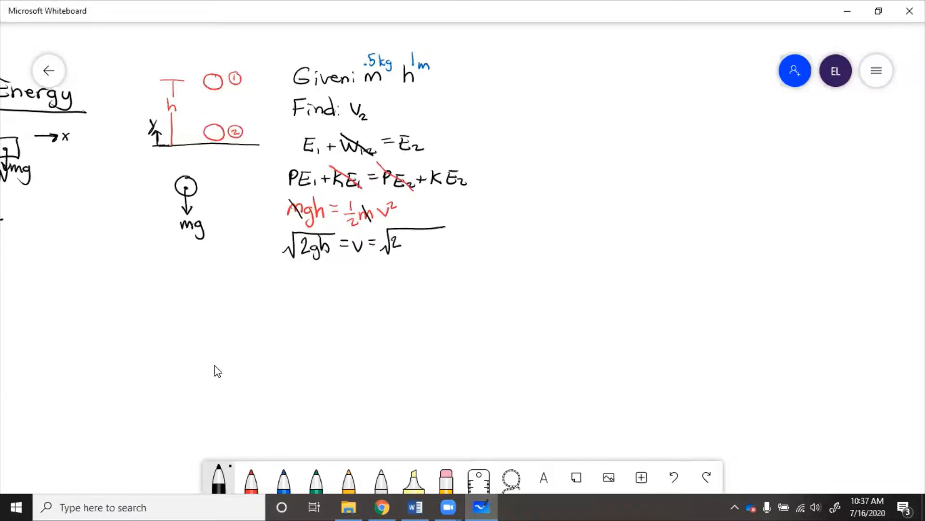
{"action": "type", "text": "2(9.81)1"}
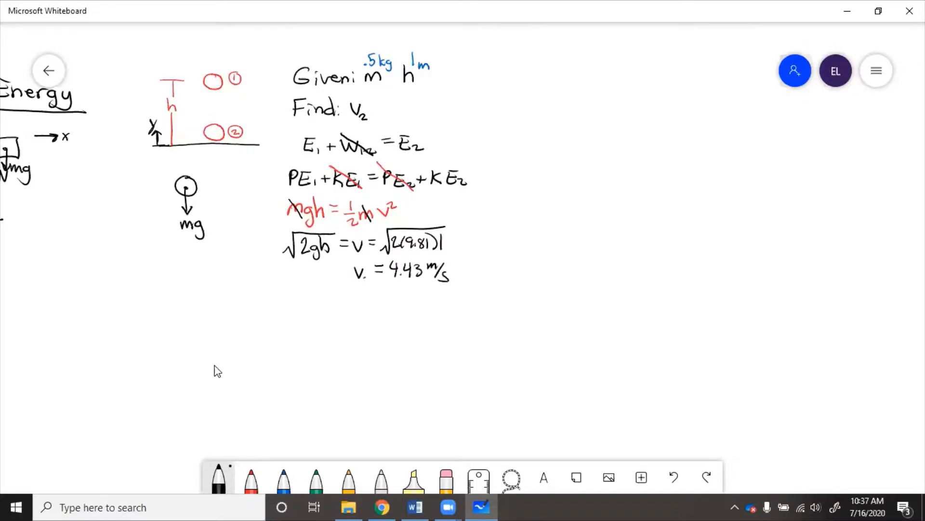
{"action": "left_click_drag", "start_coordinate": [348, 254], "coordinate": [455, 289]}
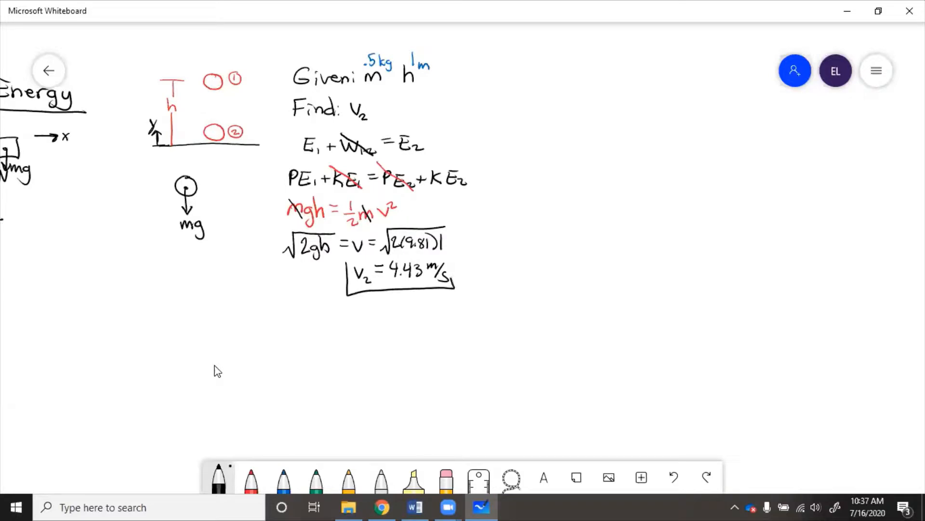
{"action": "left_click_drag", "start_coordinate": [348, 260], "coordinate": [454, 262]}
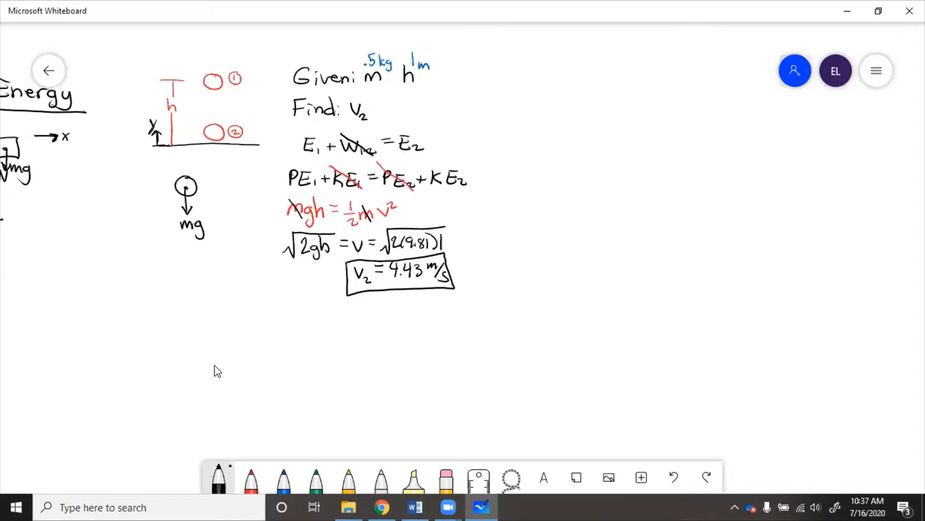
In green, write gh = ½v² and the projectile check v² = 0 + 2gh, starting v =
{"action": "left_click", "coordinate": [317, 486]}
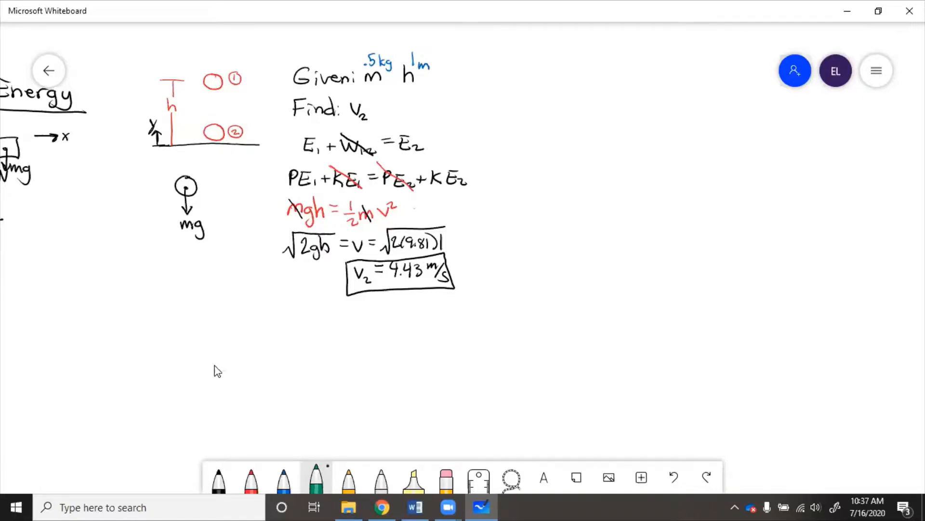
{"action": "left_click_drag", "start_coordinate": [451, 208], "coordinate": [410, 207]}
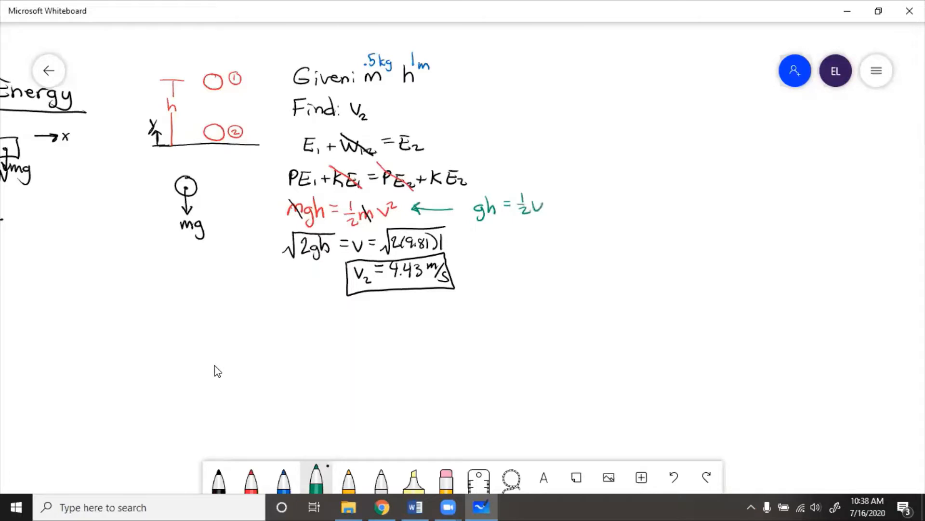
{"action": "type", "text": "2"}
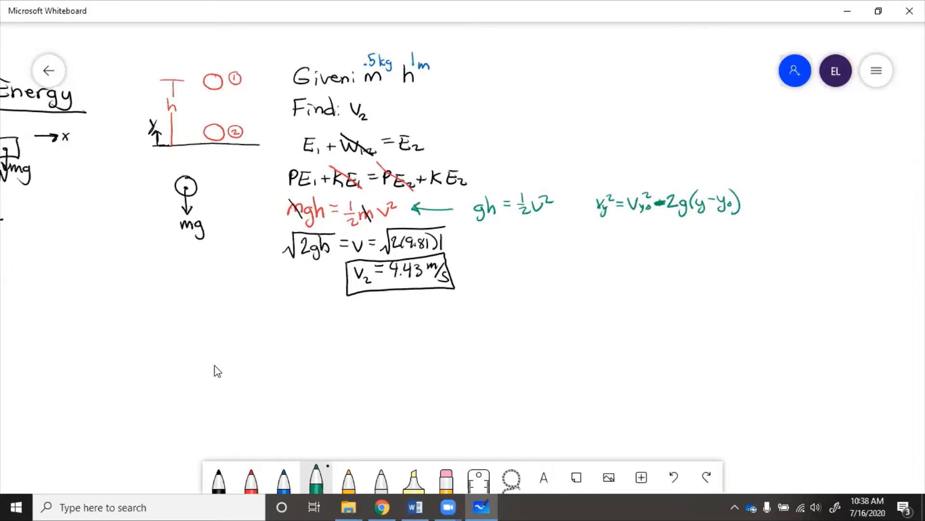
{"action": "left_click_drag", "start_coordinate": [597, 228], "coordinate": [607, 236]}
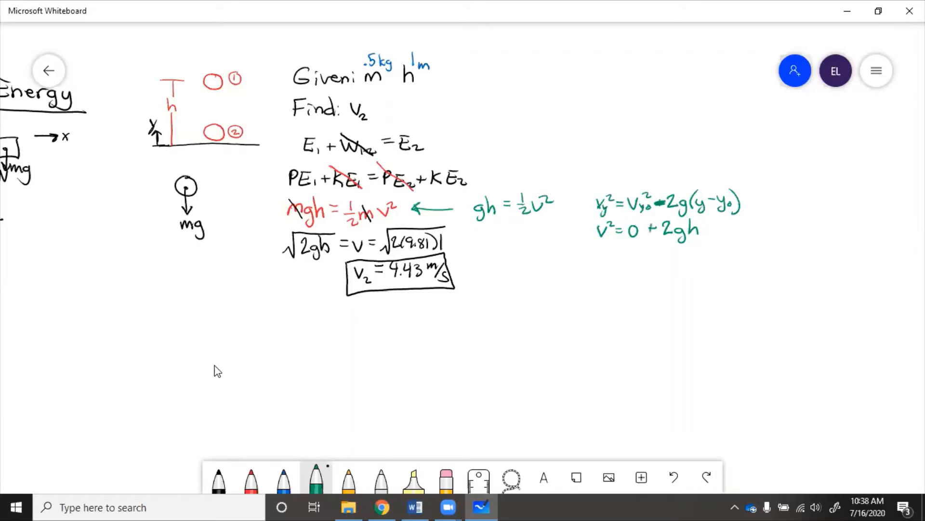
{"action": "left_click_drag", "start_coordinate": [599, 254], "coordinate": [632, 257]}
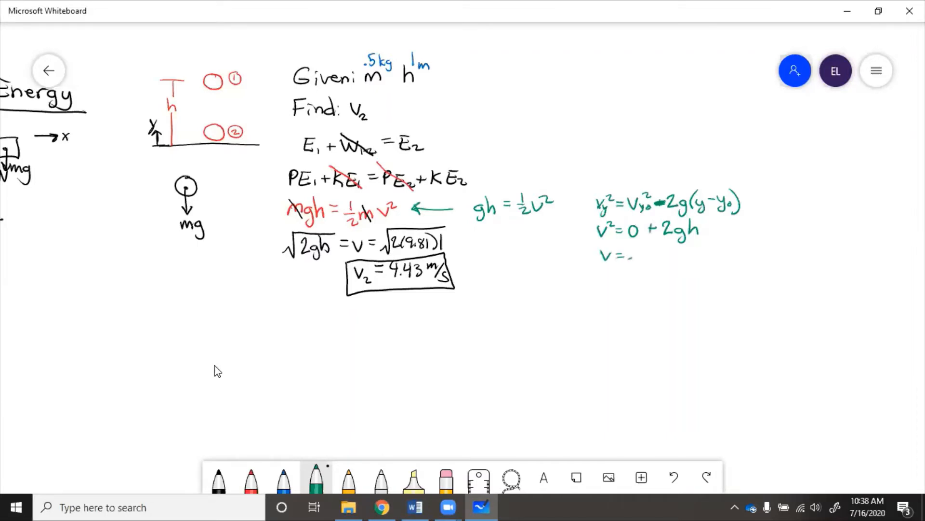